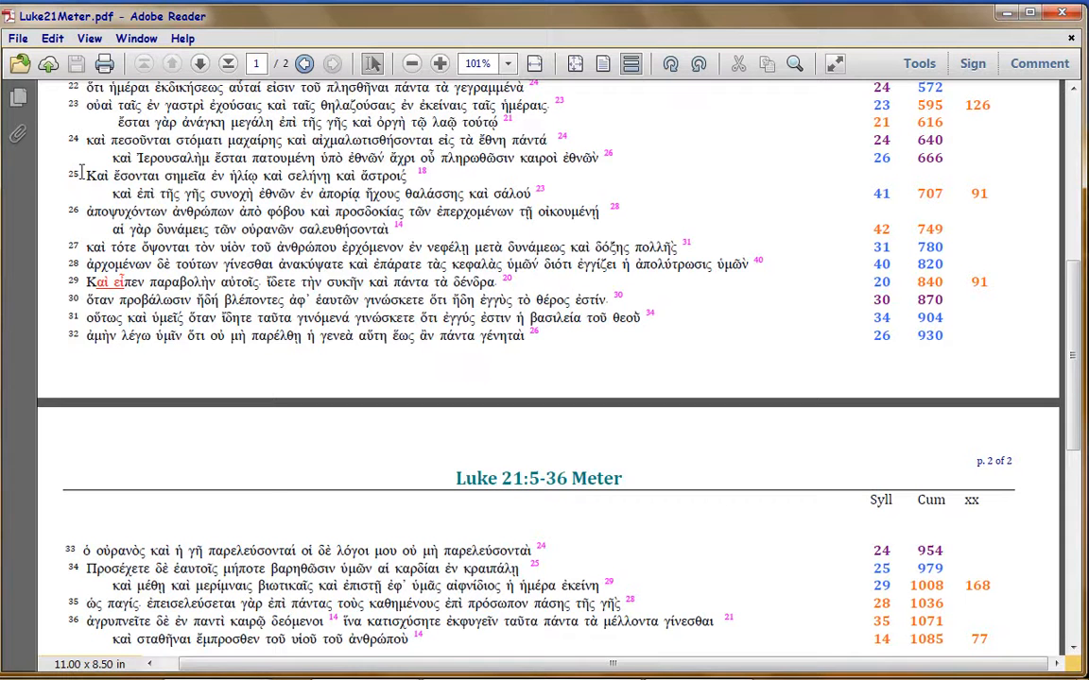
pyautogui.moveTo(79, 206)
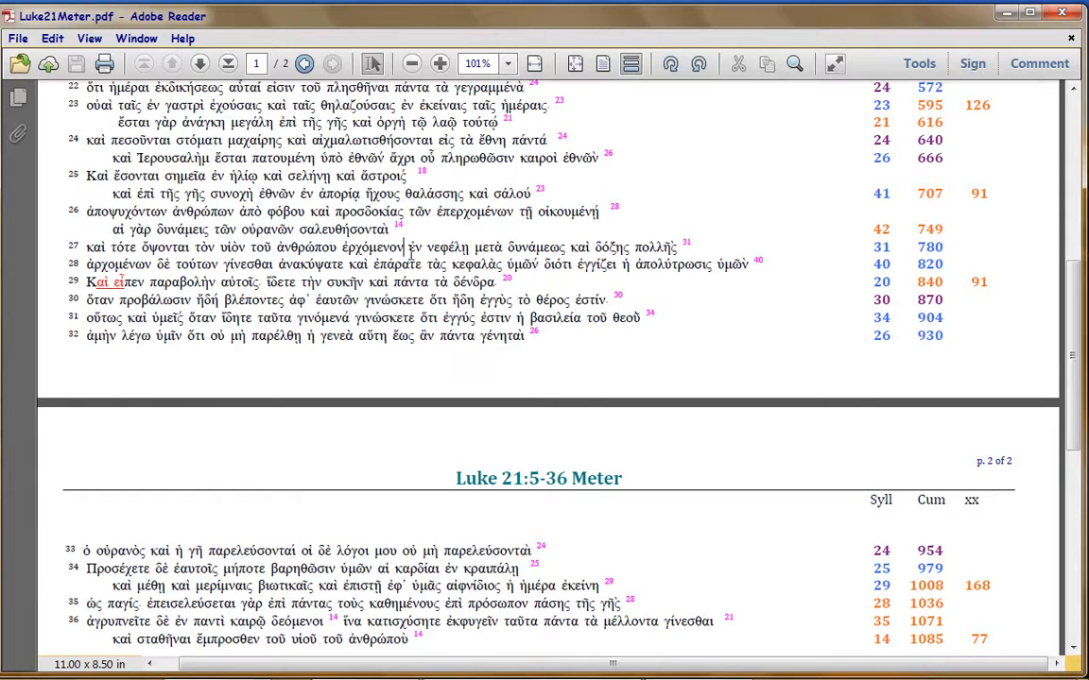
pyautogui.moveTo(411, 253)
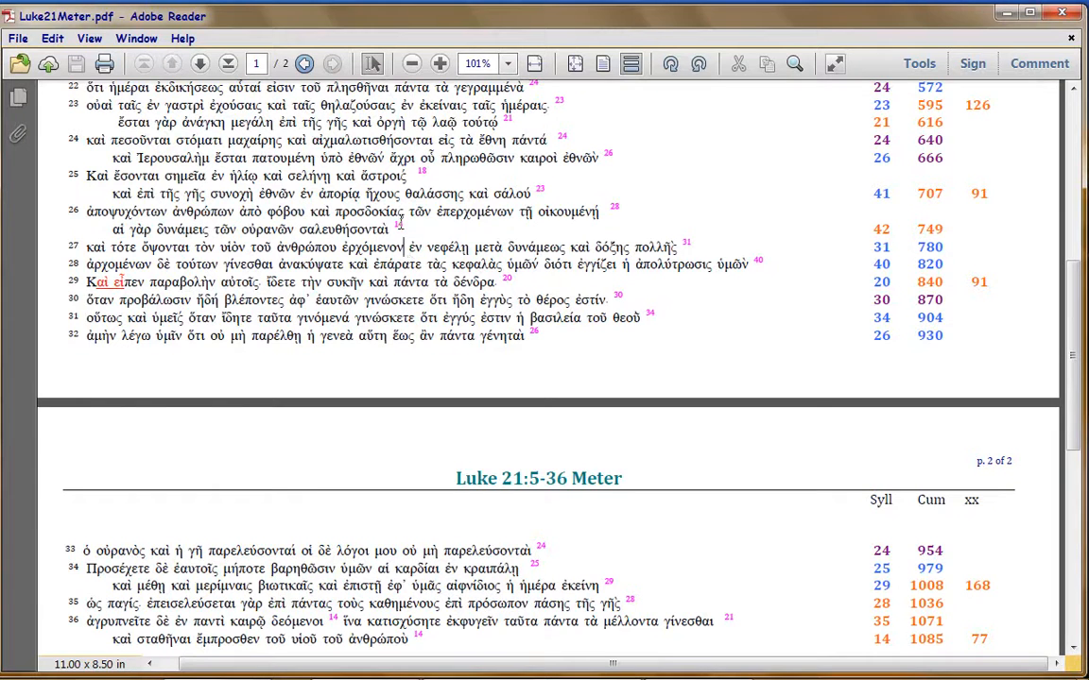
pyautogui.moveTo(955, 225)
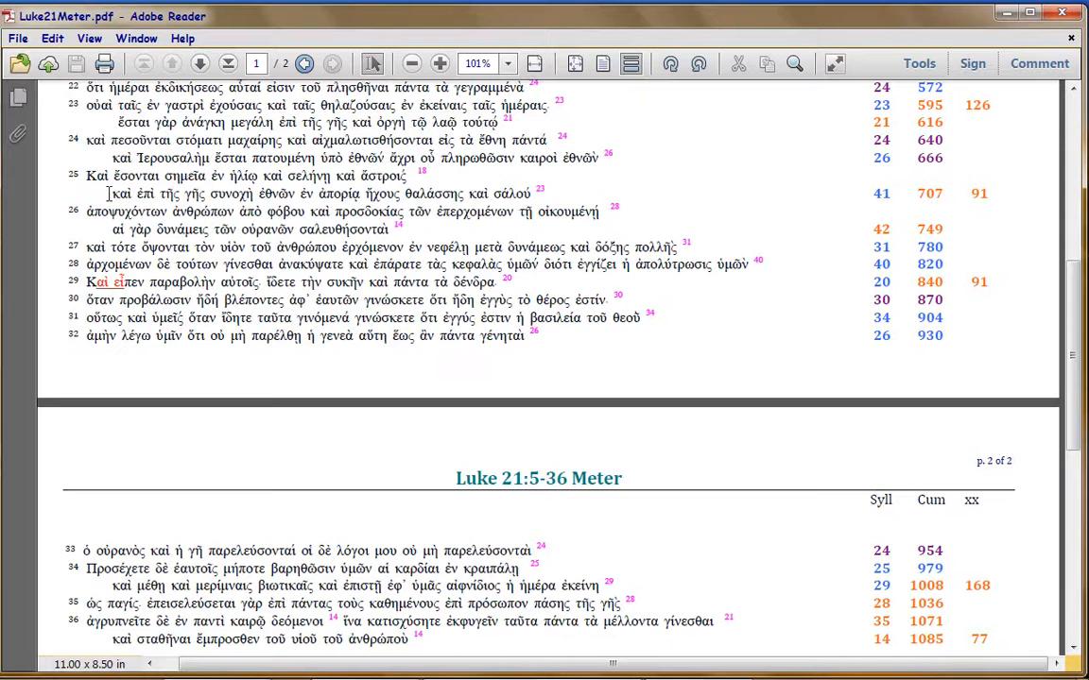
pyautogui.moveTo(545, 189)
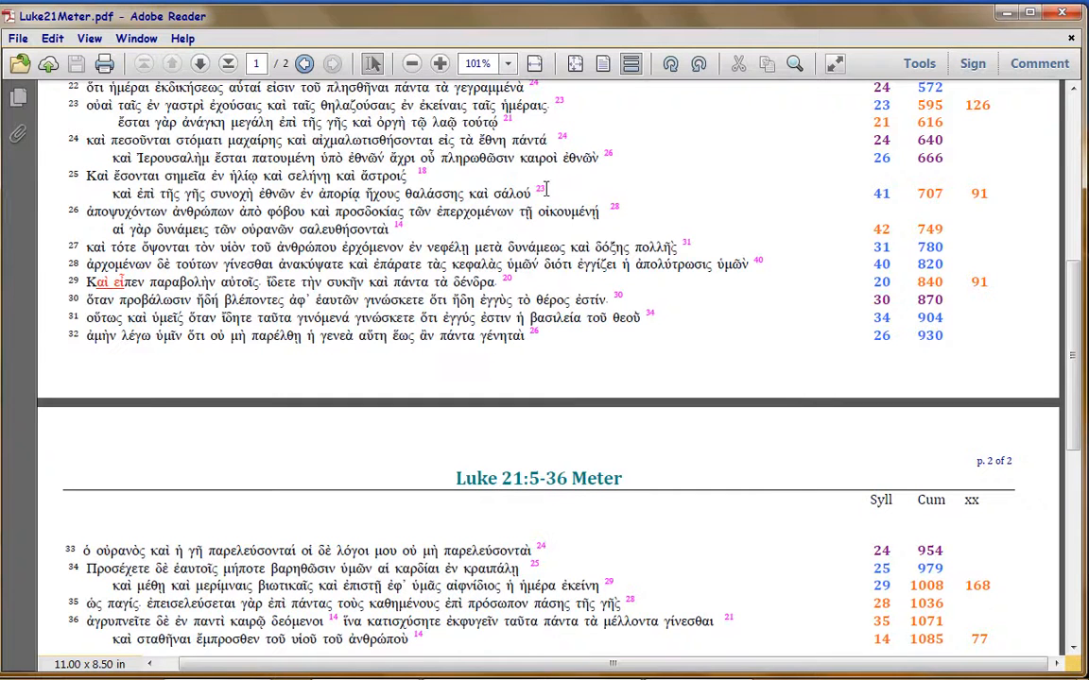
pyautogui.moveTo(570, 206)
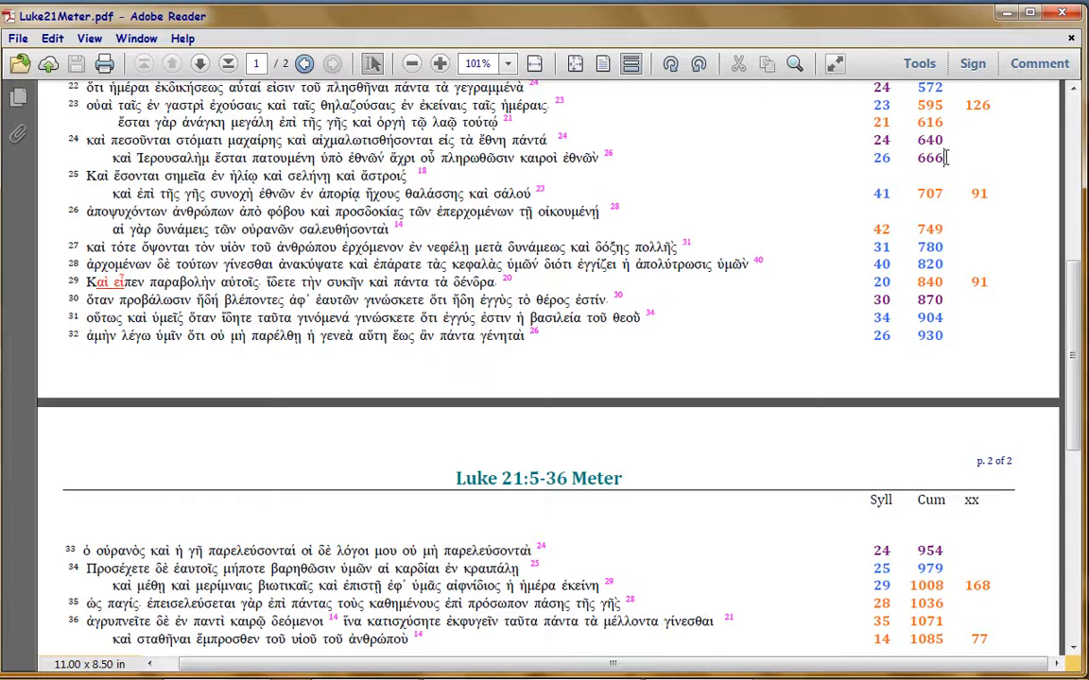
pyautogui.moveTo(960, 165)
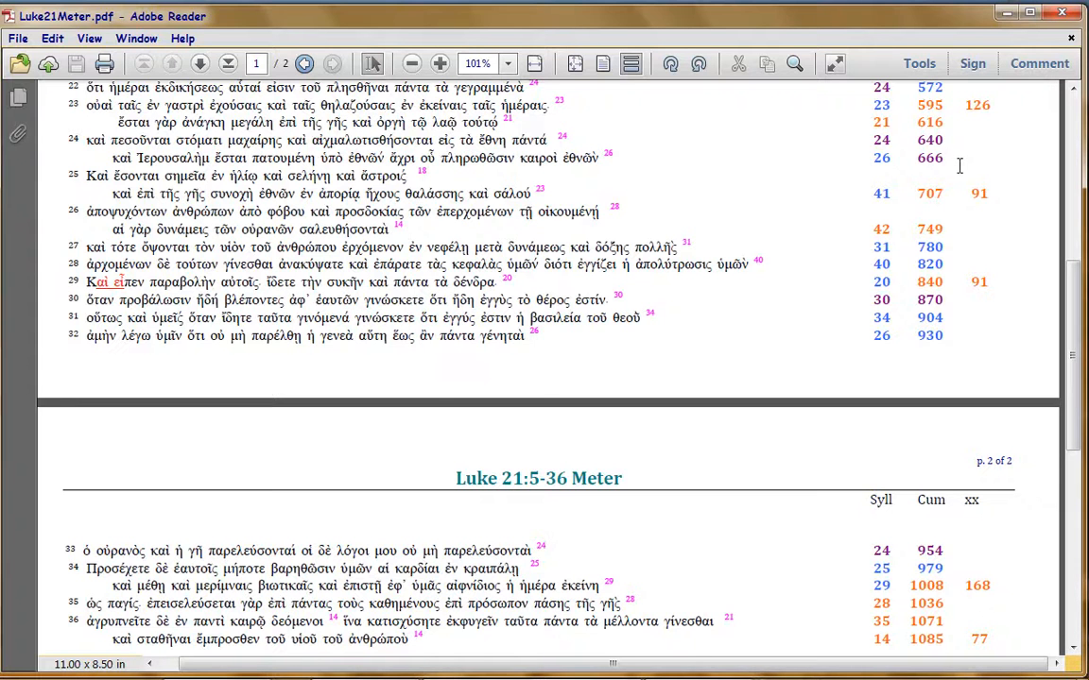
# Select the phrase 'τὸν υἱὸν τοῦ ἀνθρώπου' in verse 27 to point it out
pyautogui.click(943, 158)
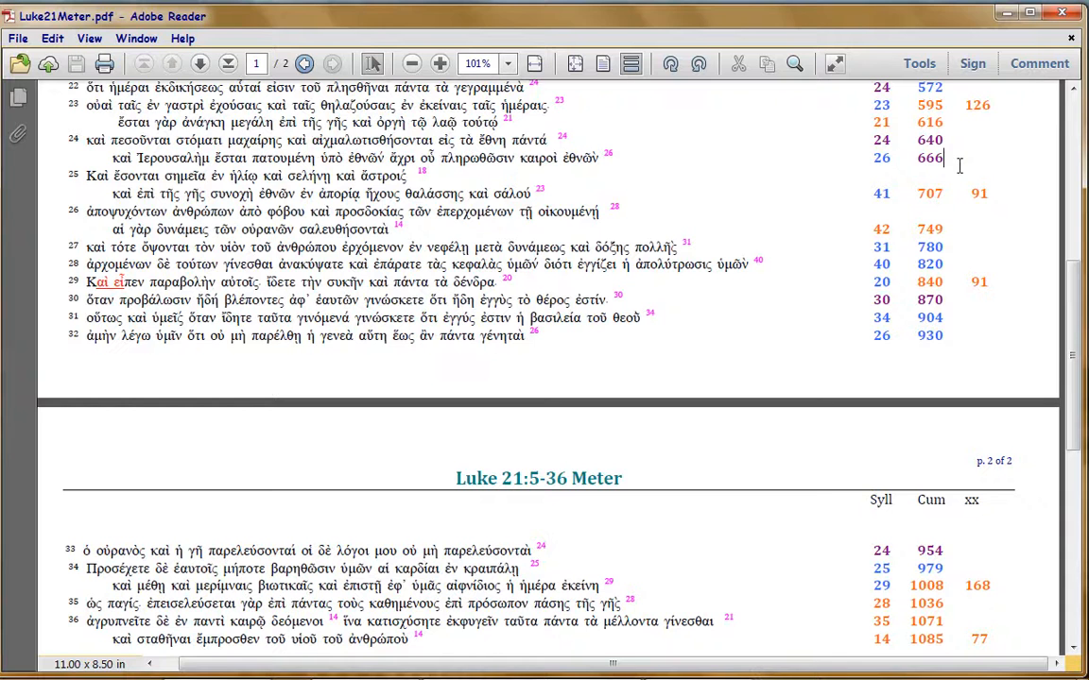
pyautogui.moveTo(950, 174)
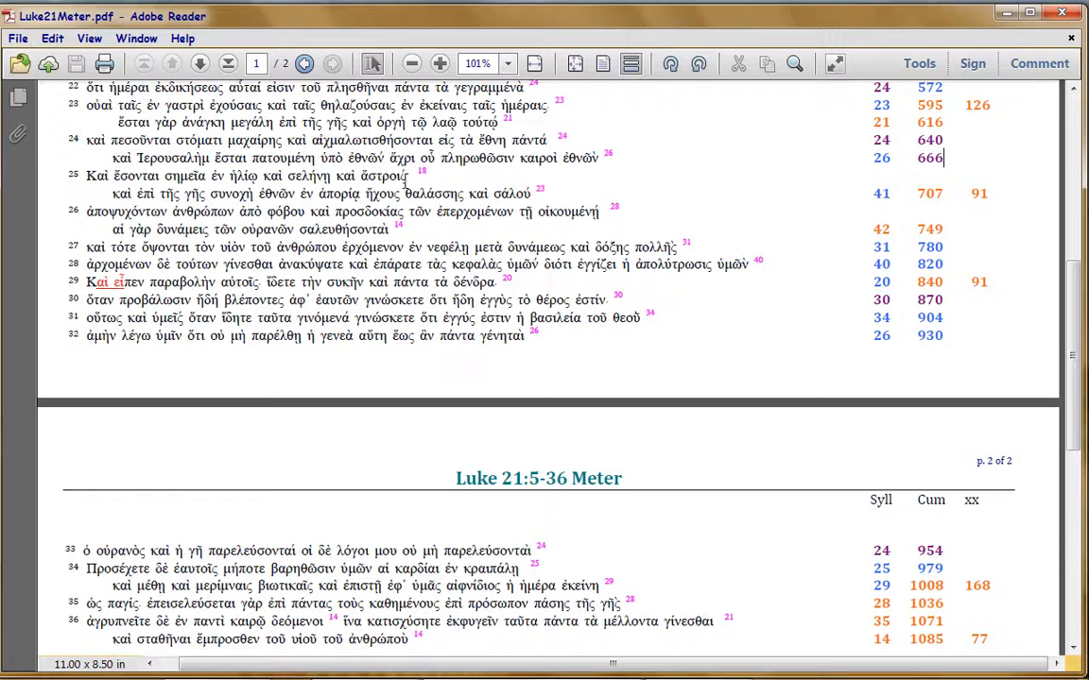
pyautogui.moveTo(427, 175)
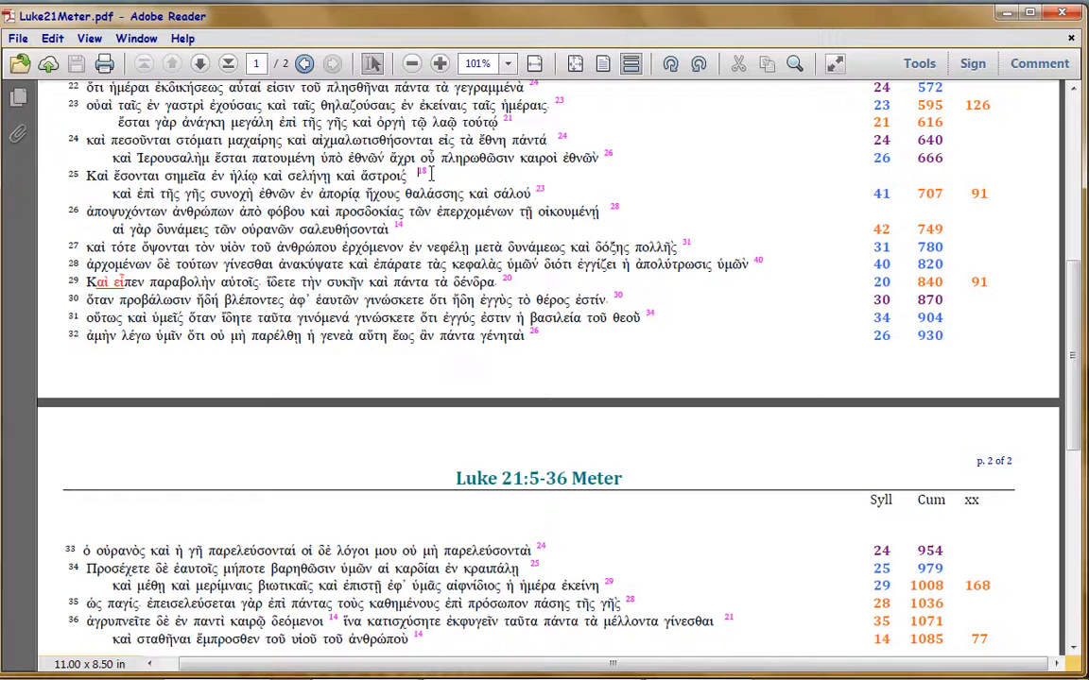
pyautogui.moveTo(823, 182)
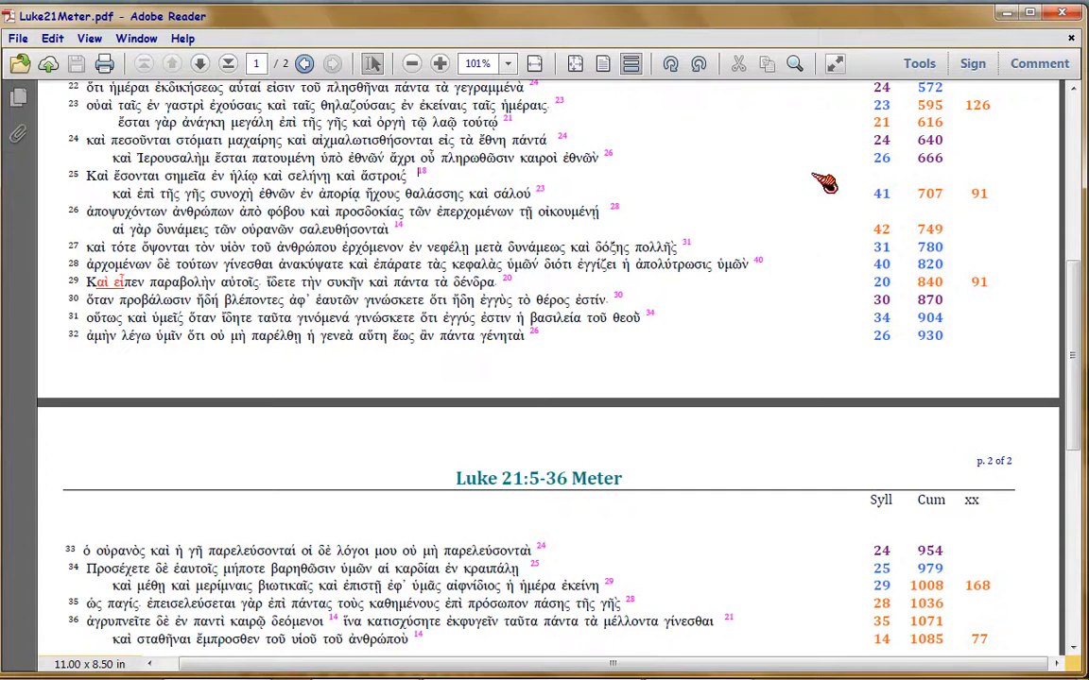
pyautogui.moveTo(975, 175)
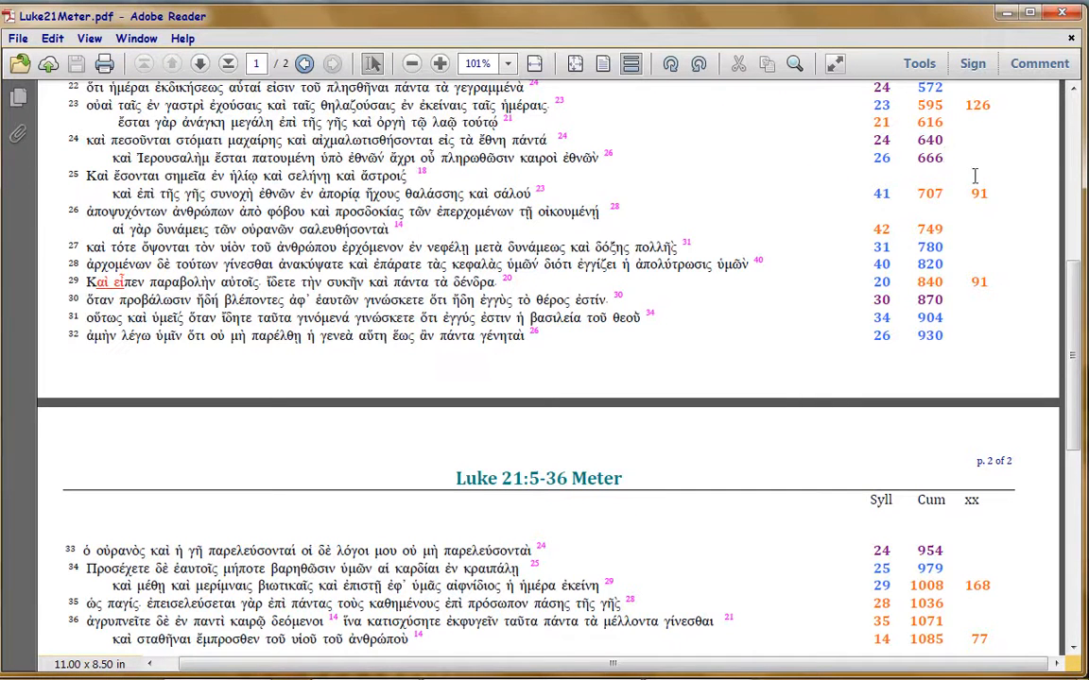
pyautogui.moveTo(954, 177)
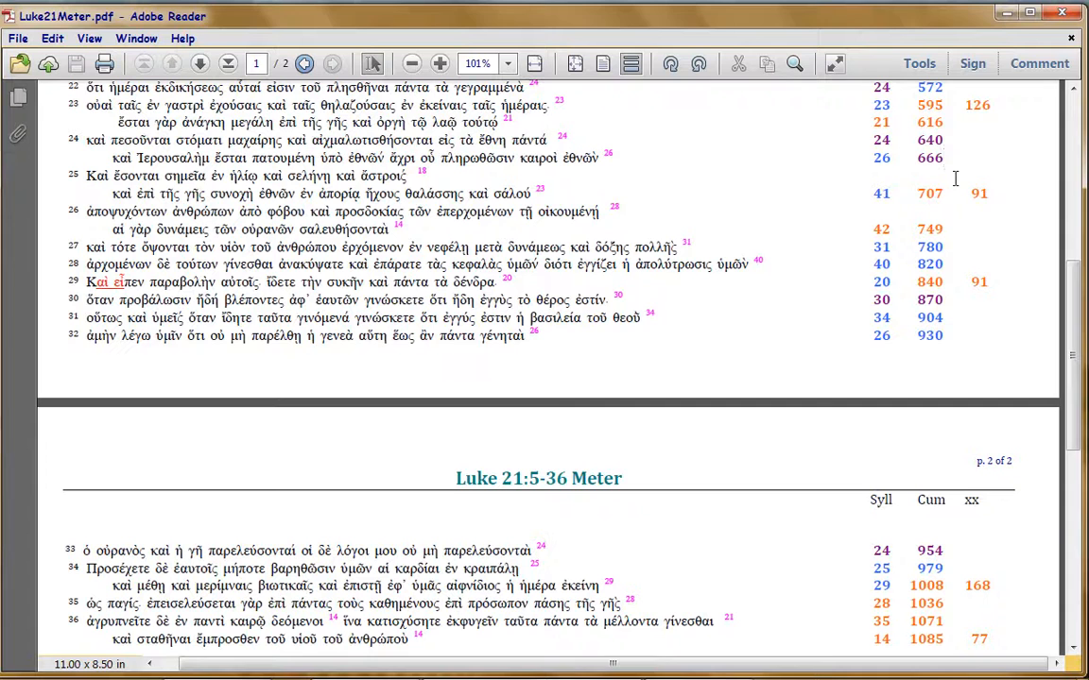
pyautogui.moveTo(969, 209)
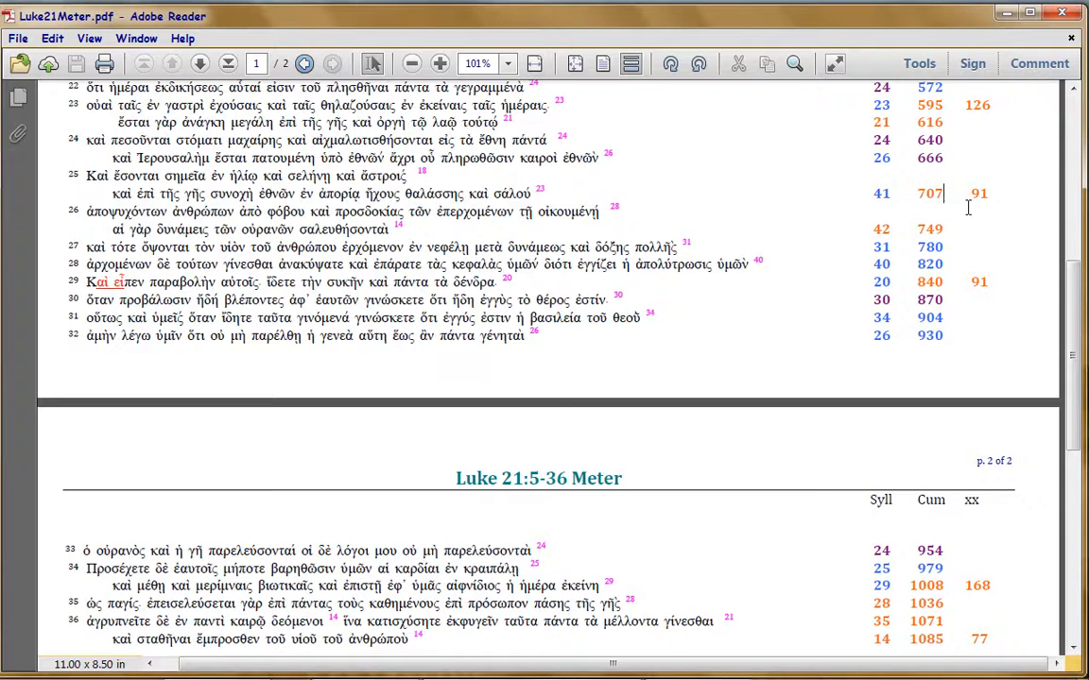
pyautogui.moveTo(941, 193)
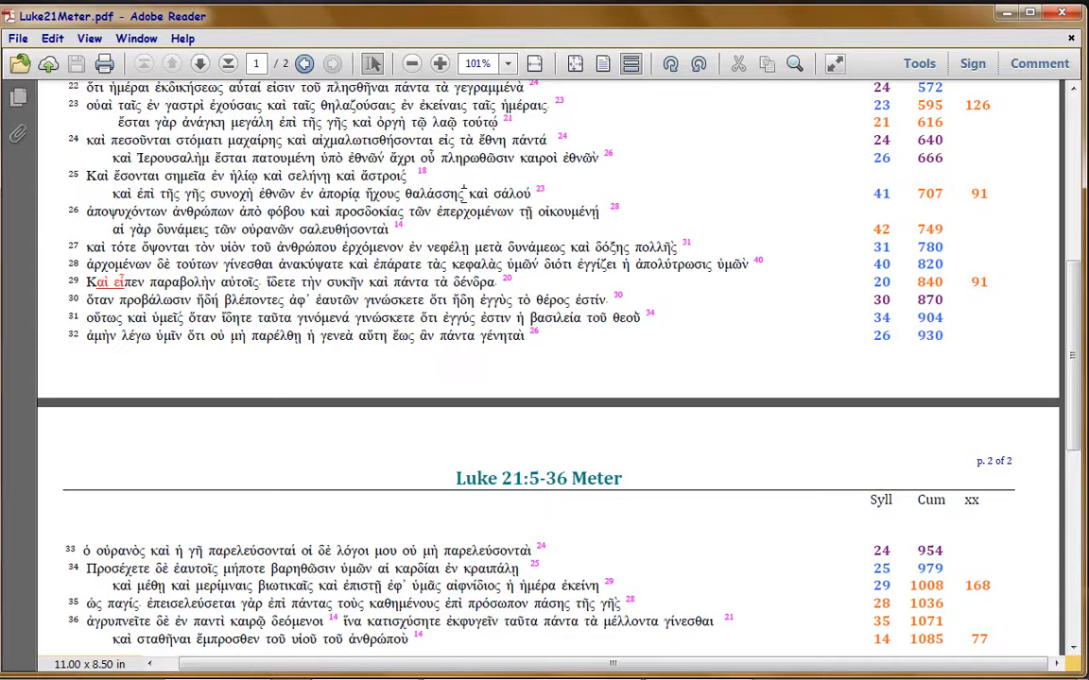
pyautogui.doubleClick(423, 193)
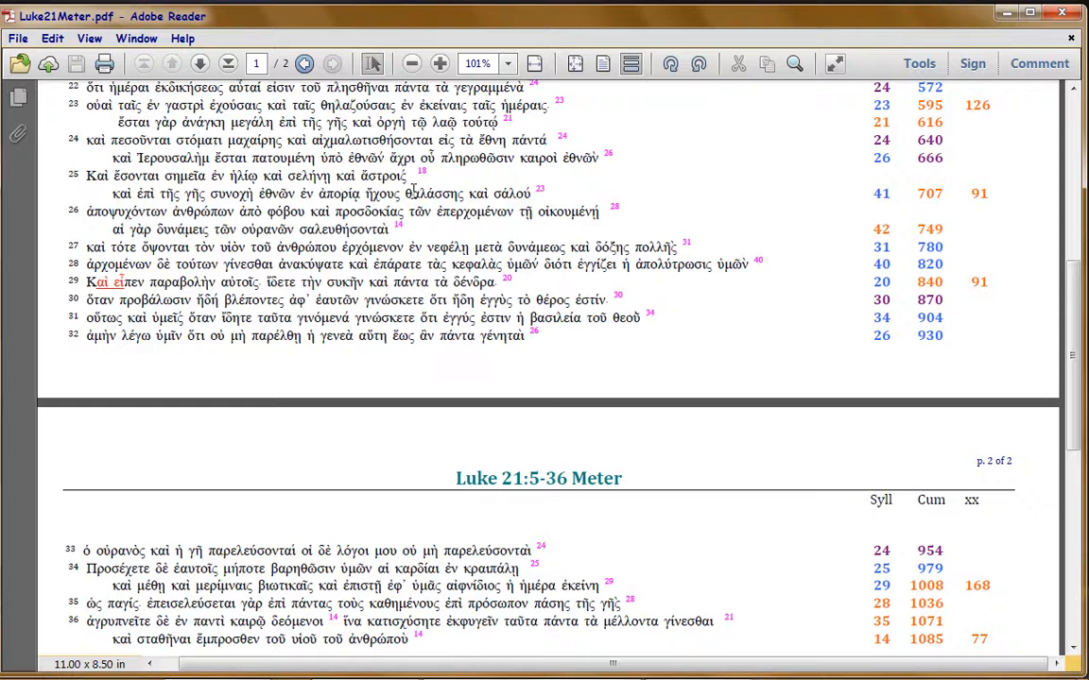
pyautogui.moveTo(661, 231)
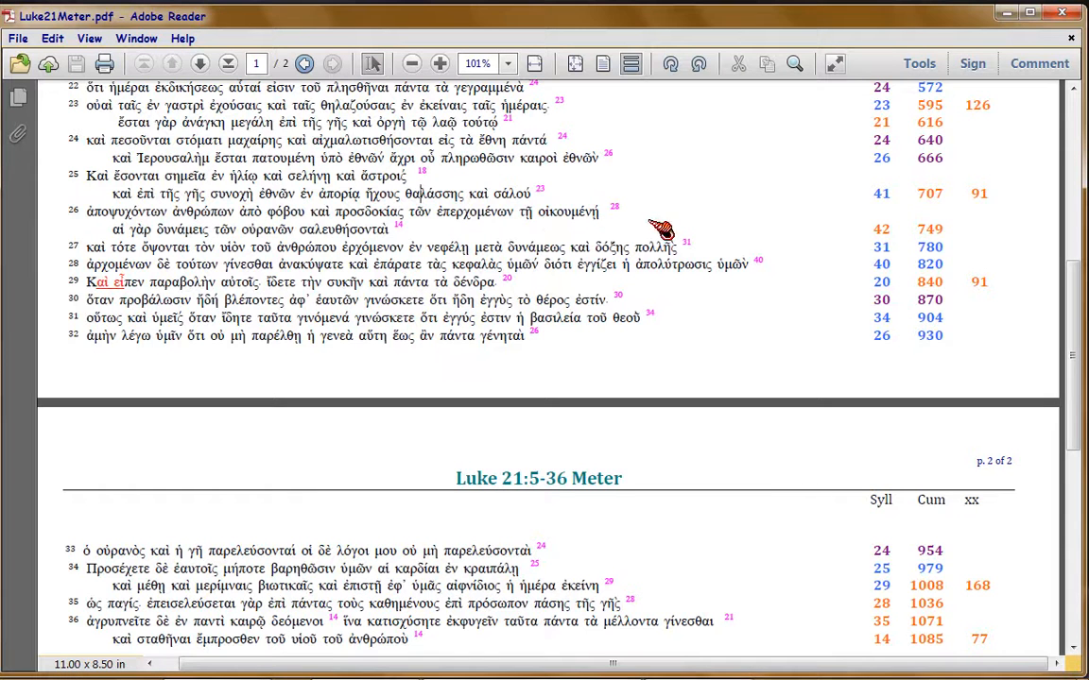
pyautogui.moveTo(556, 192)
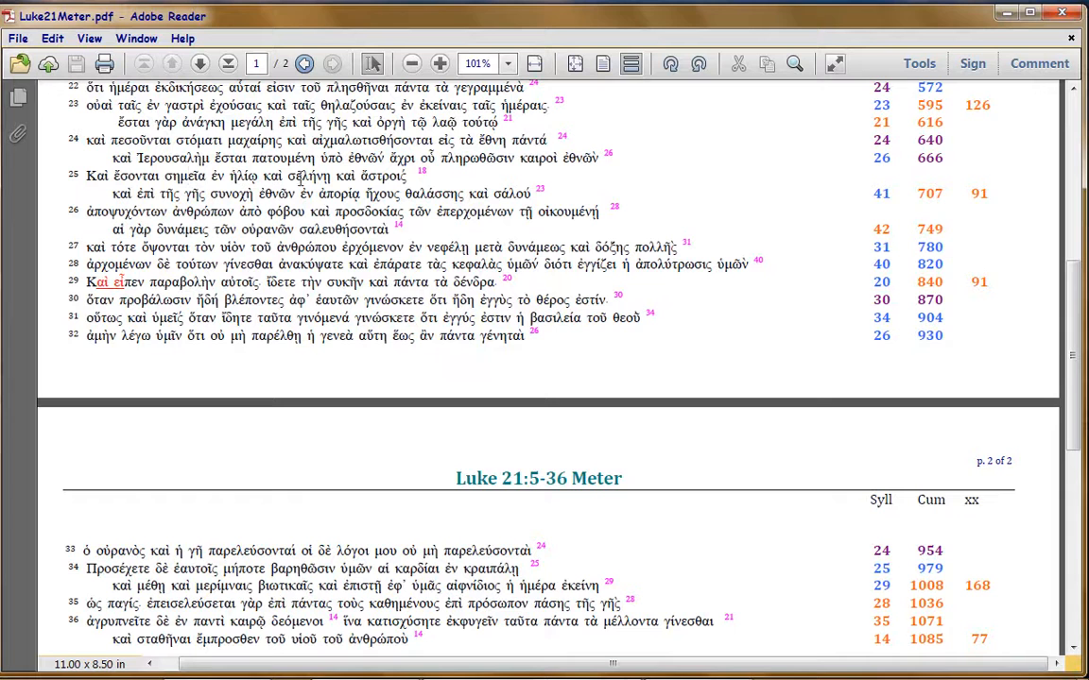
pyautogui.moveTo(387, 199)
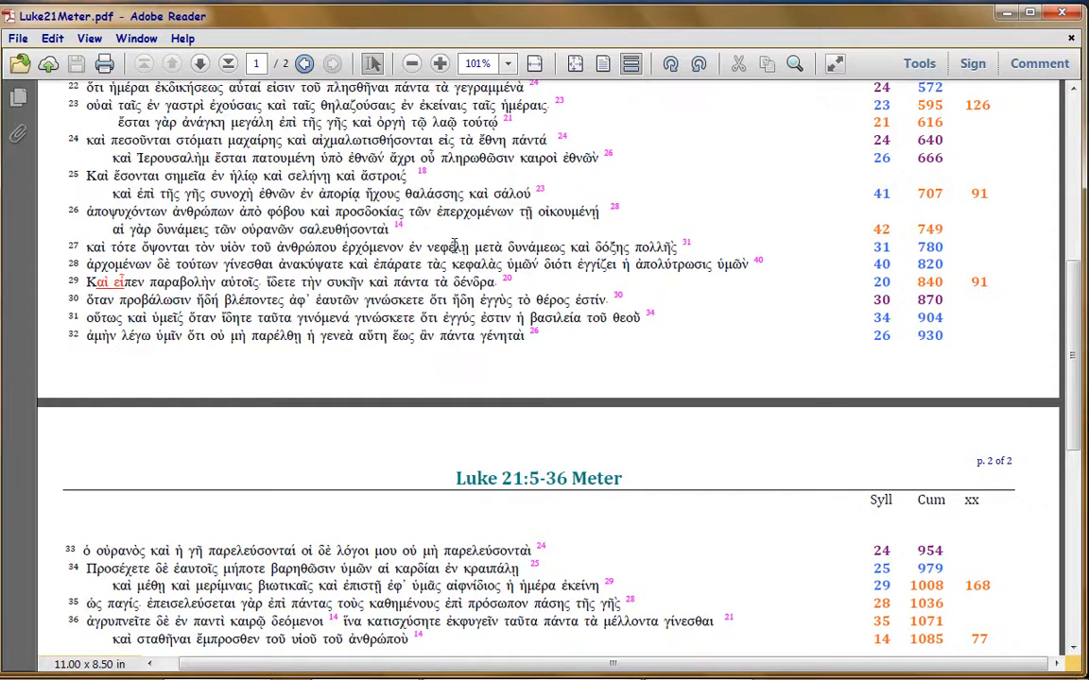
pyautogui.moveTo(453, 246)
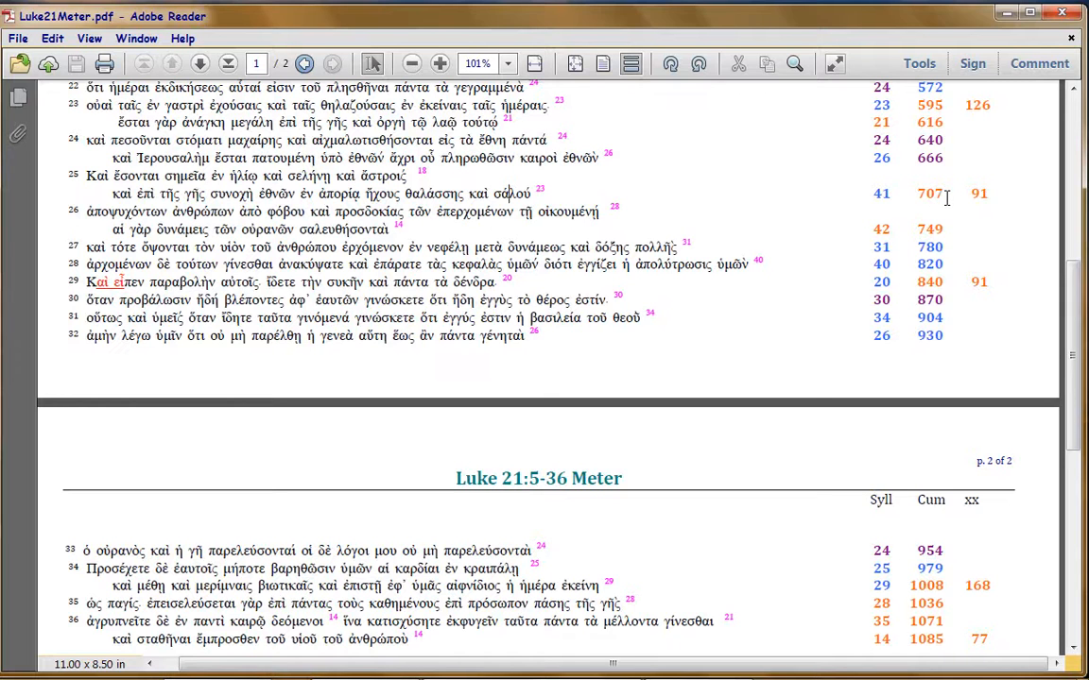
pyautogui.moveTo(945, 197)
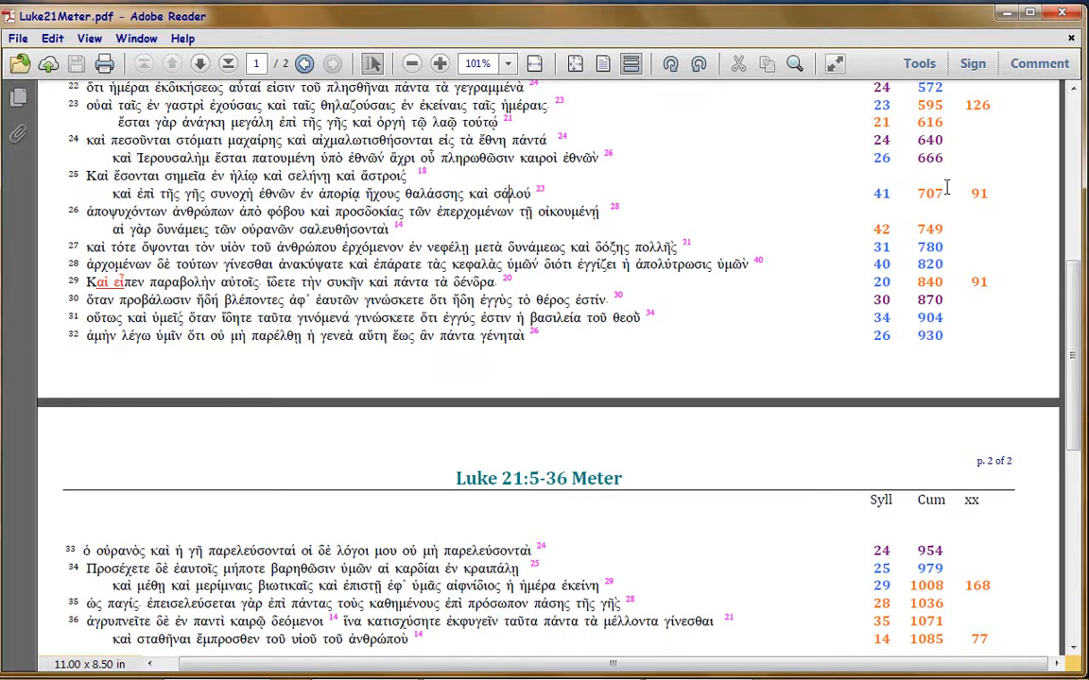
pyautogui.moveTo(694, 227)
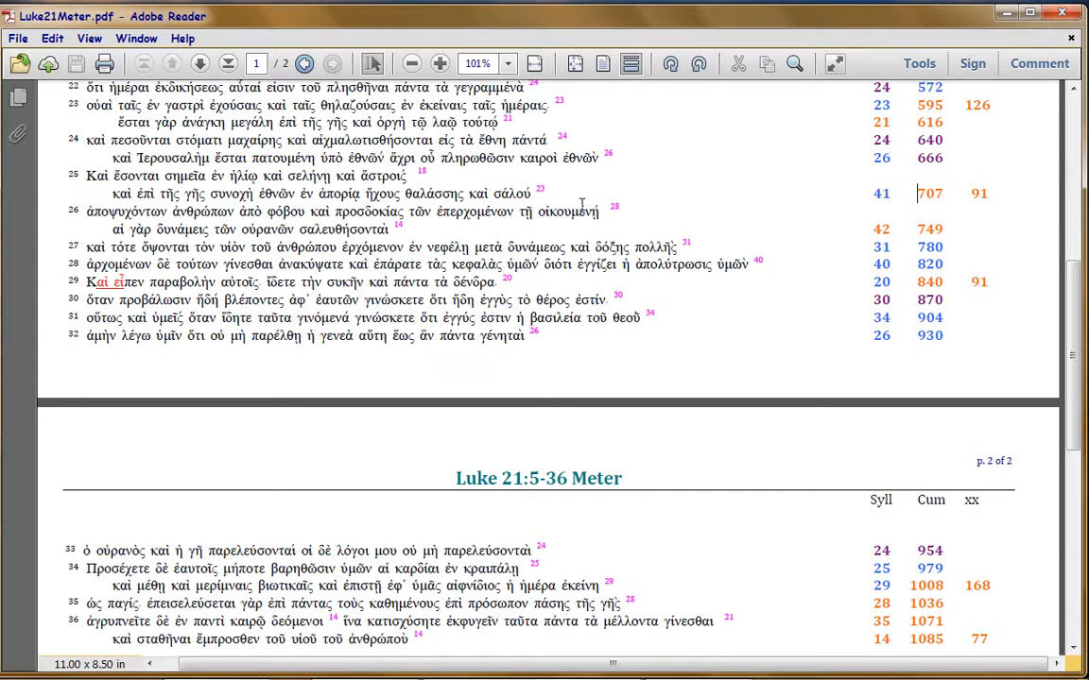
pyautogui.moveTo(548, 189)
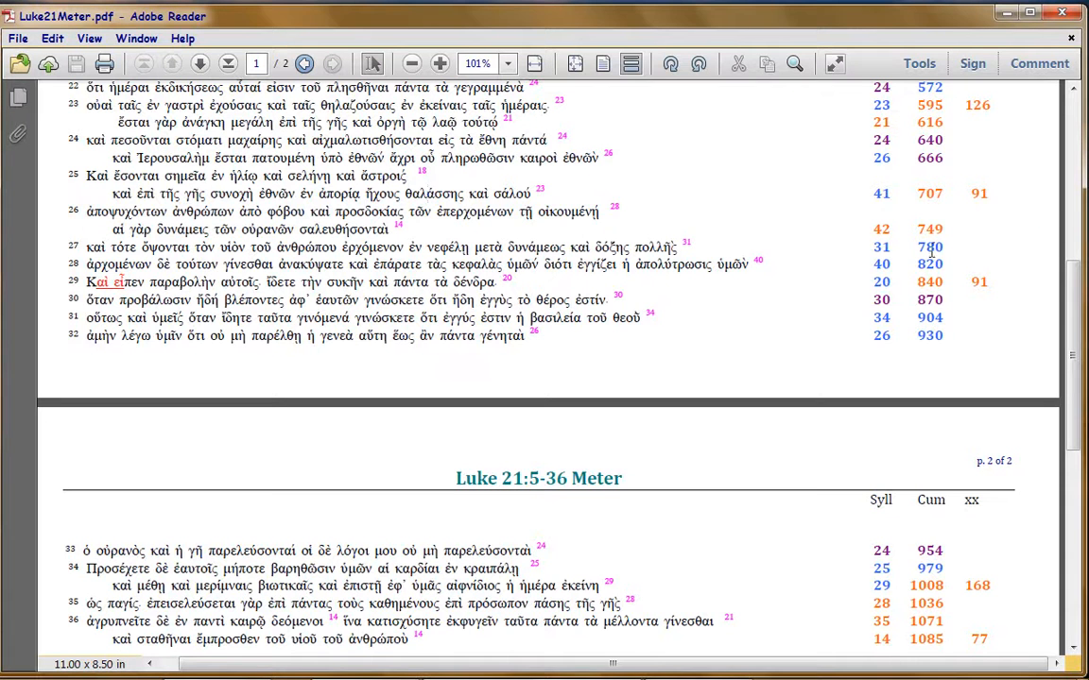
pyautogui.moveTo(922, 241)
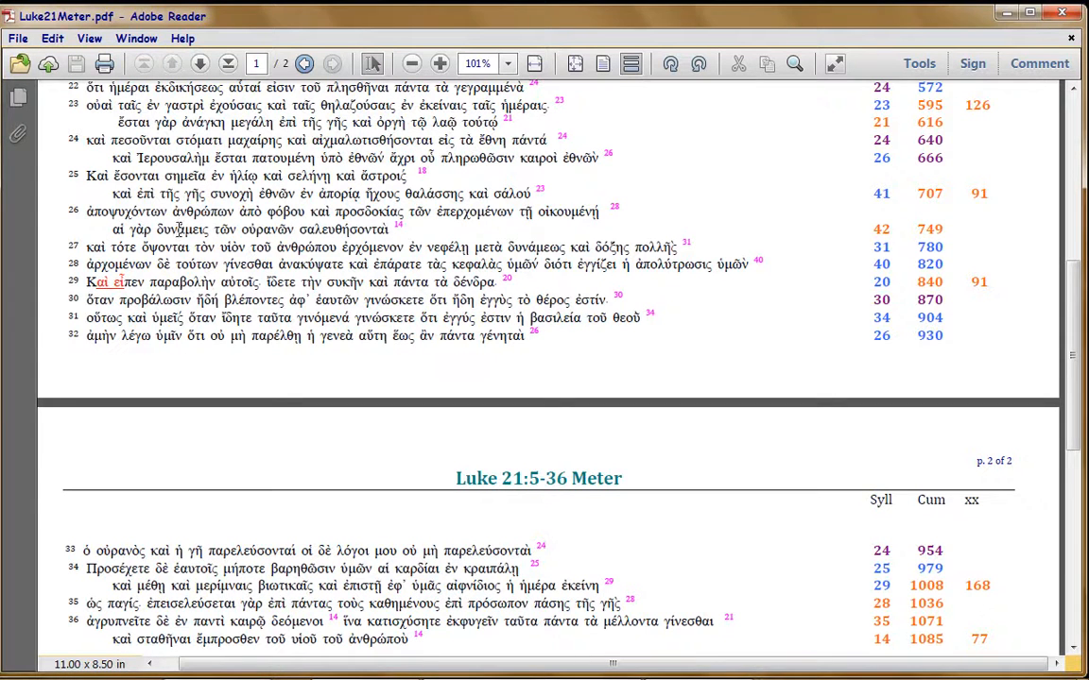
pyautogui.moveTo(216, 230)
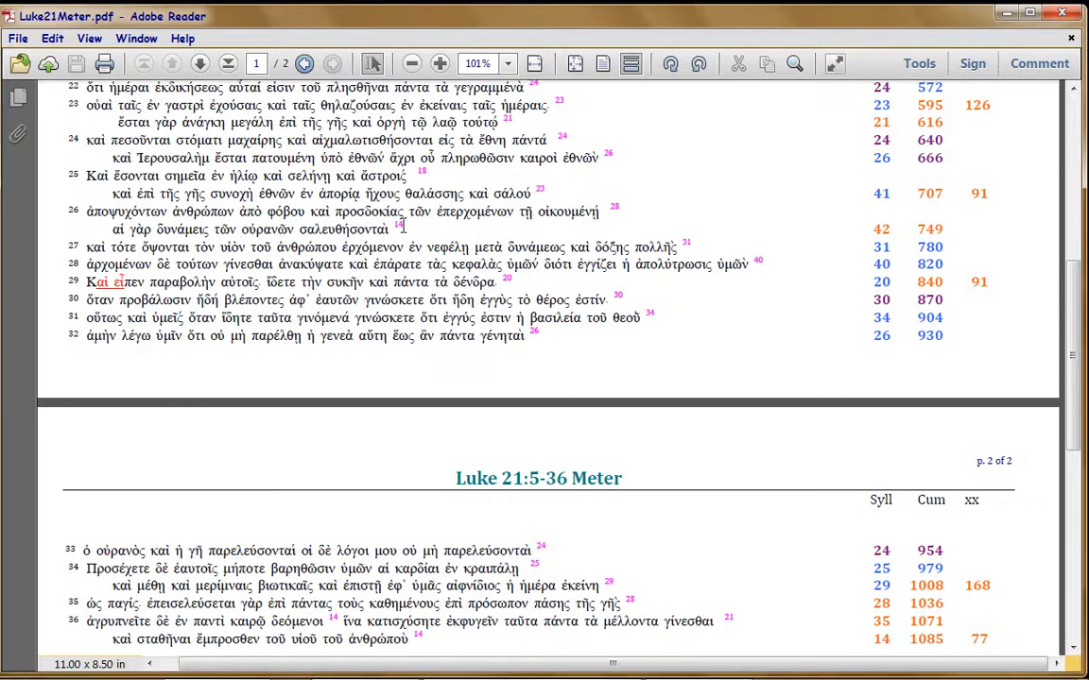
pyautogui.moveTo(940, 227)
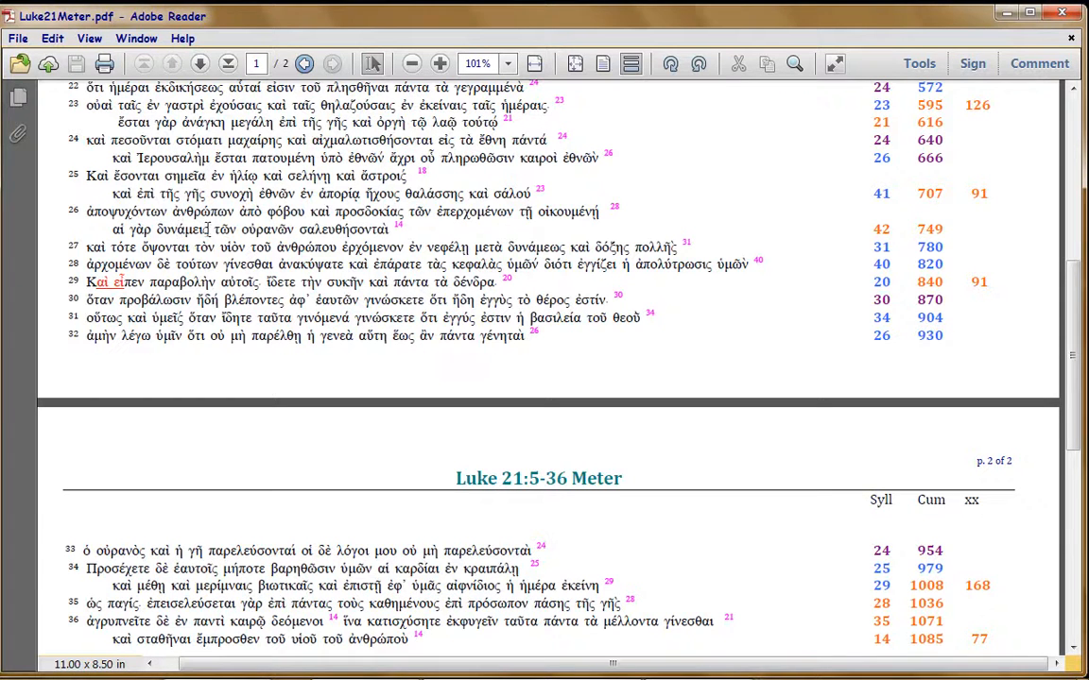
pyautogui.moveTo(992, 234)
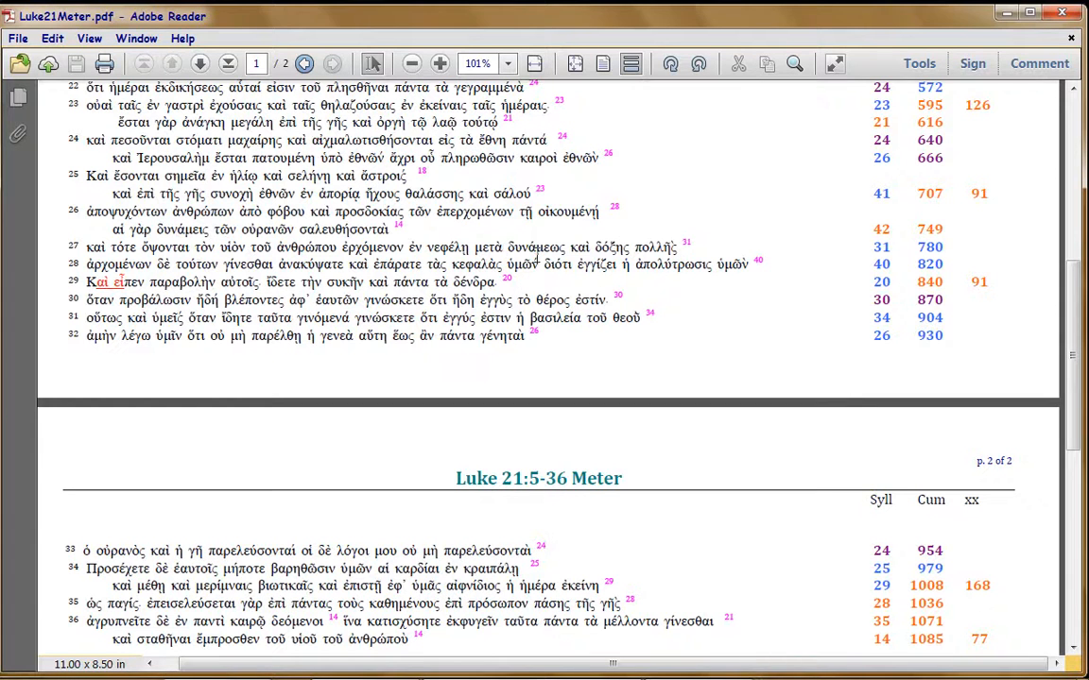
pyautogui.moveTo(508, 244)
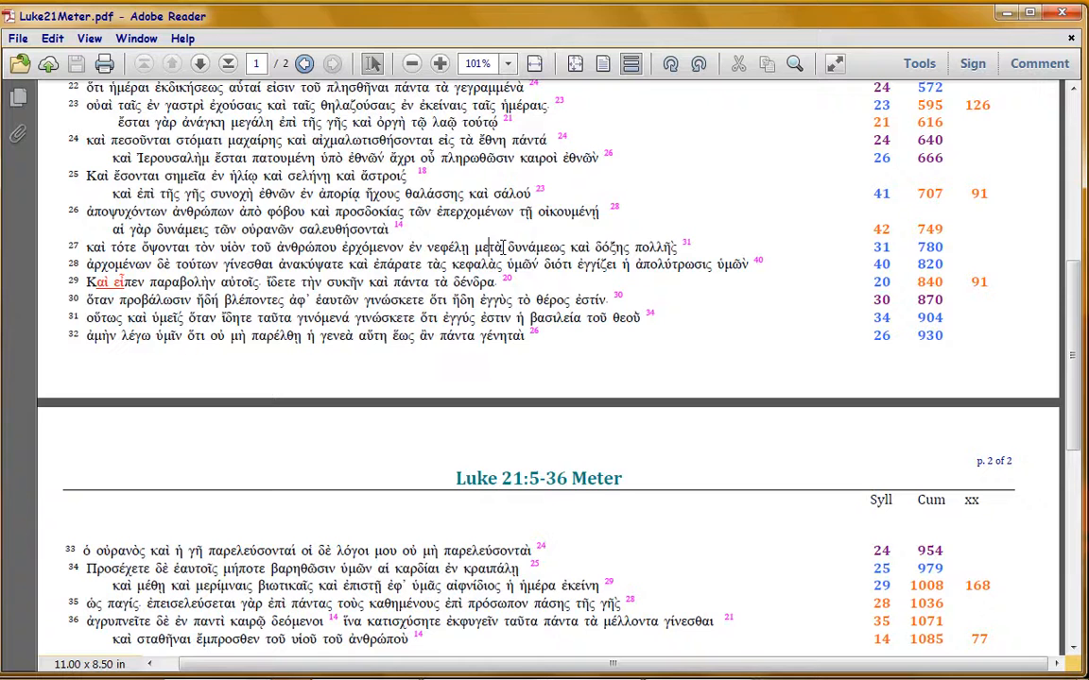
pyautogui.moveTo(445, 229)
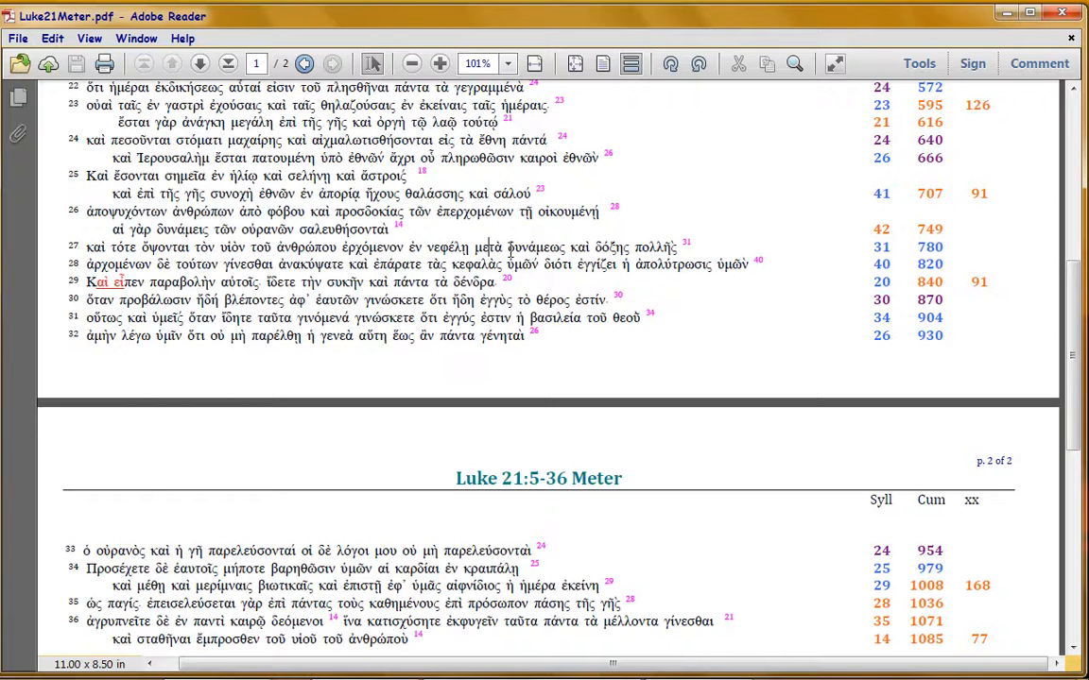
pyautogui.moveTo(555, 238)
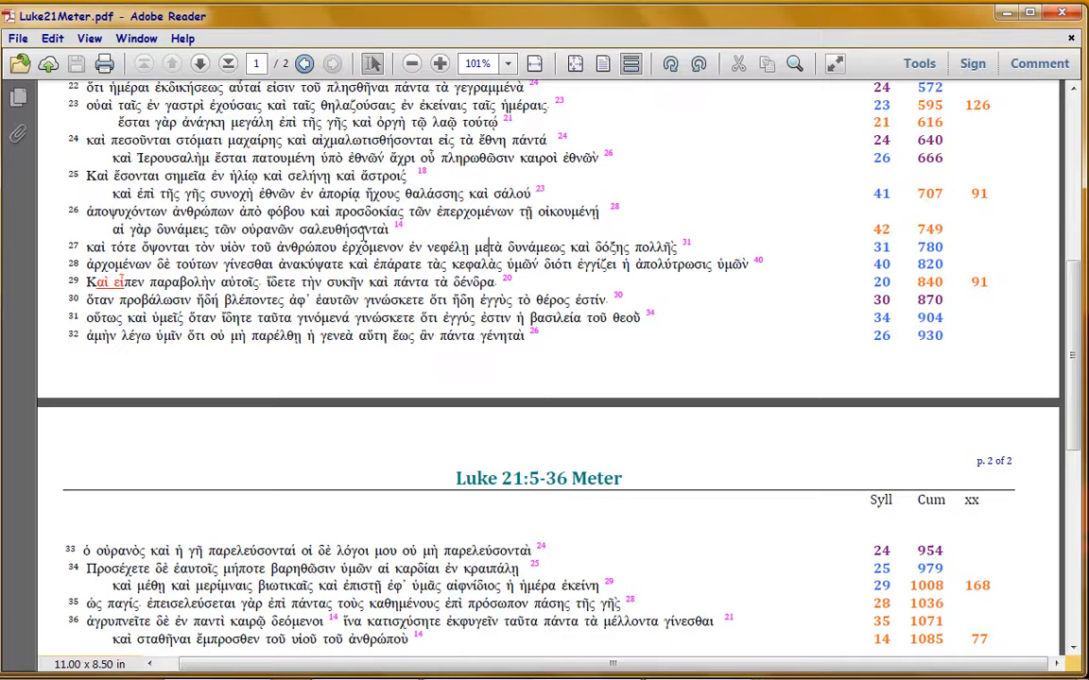
pyautogui.moveTo(430, 227)
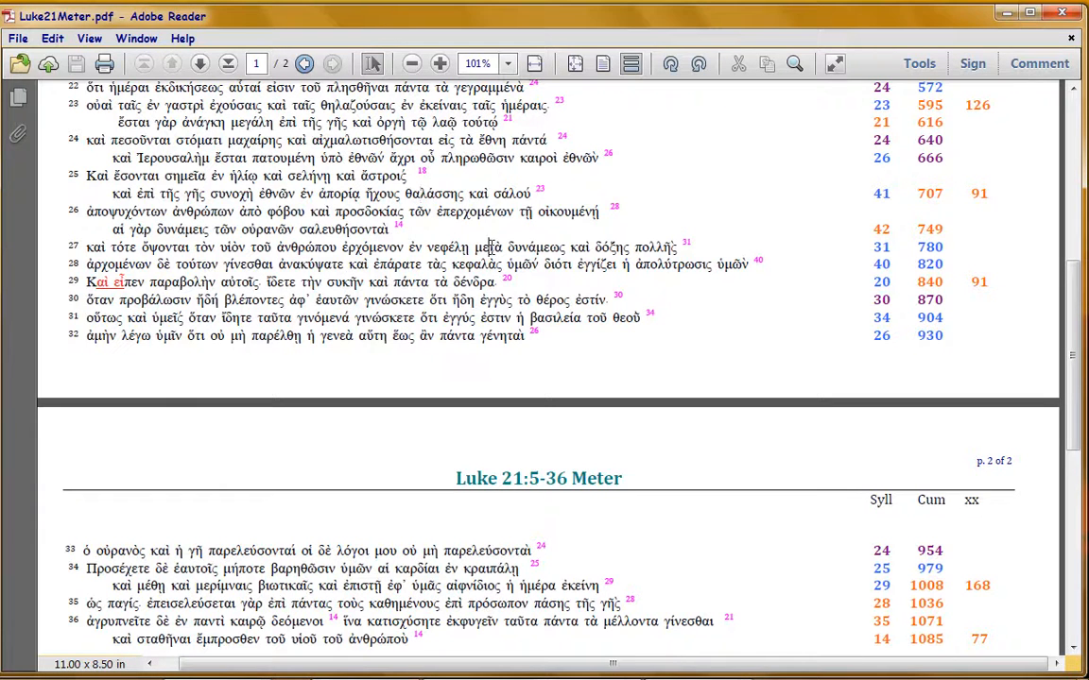
pyautogui.moveTo(498, 247)
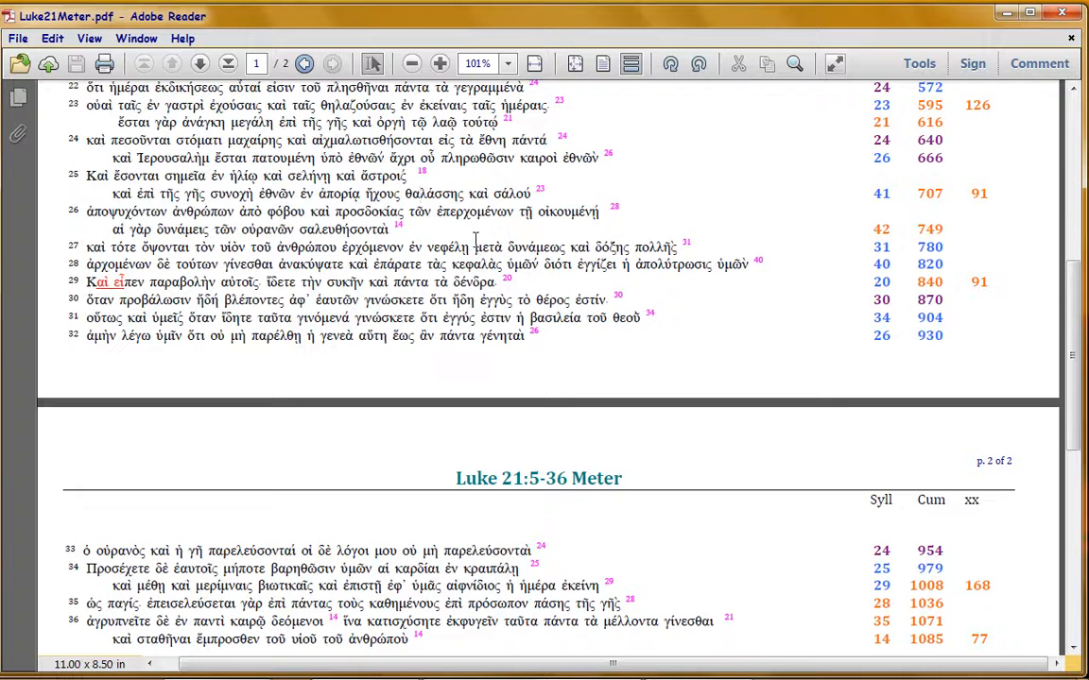
pyautogui.moveTo(488, 244)
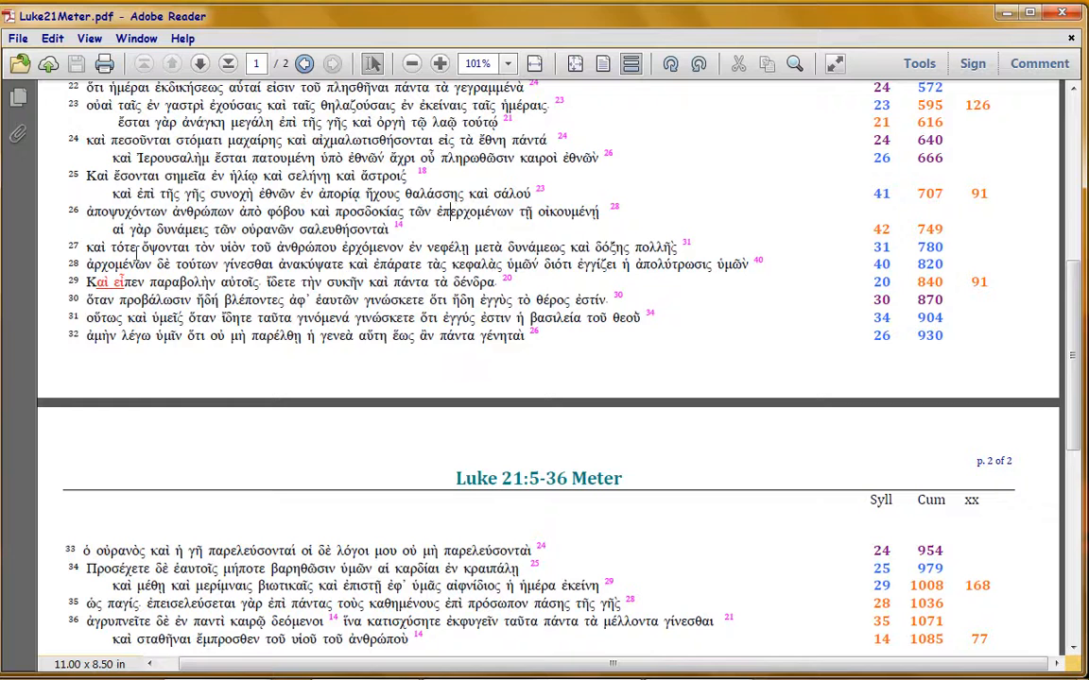
pyautogui.moveTo(135, 251)
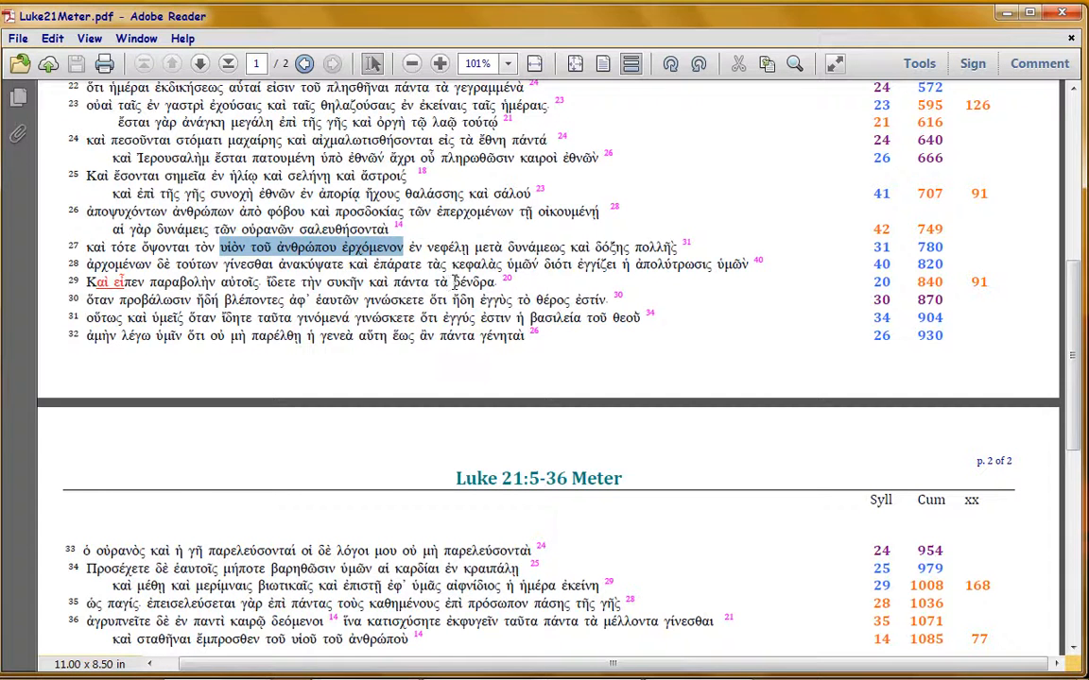
pyautogui.moveTo(455, 282)
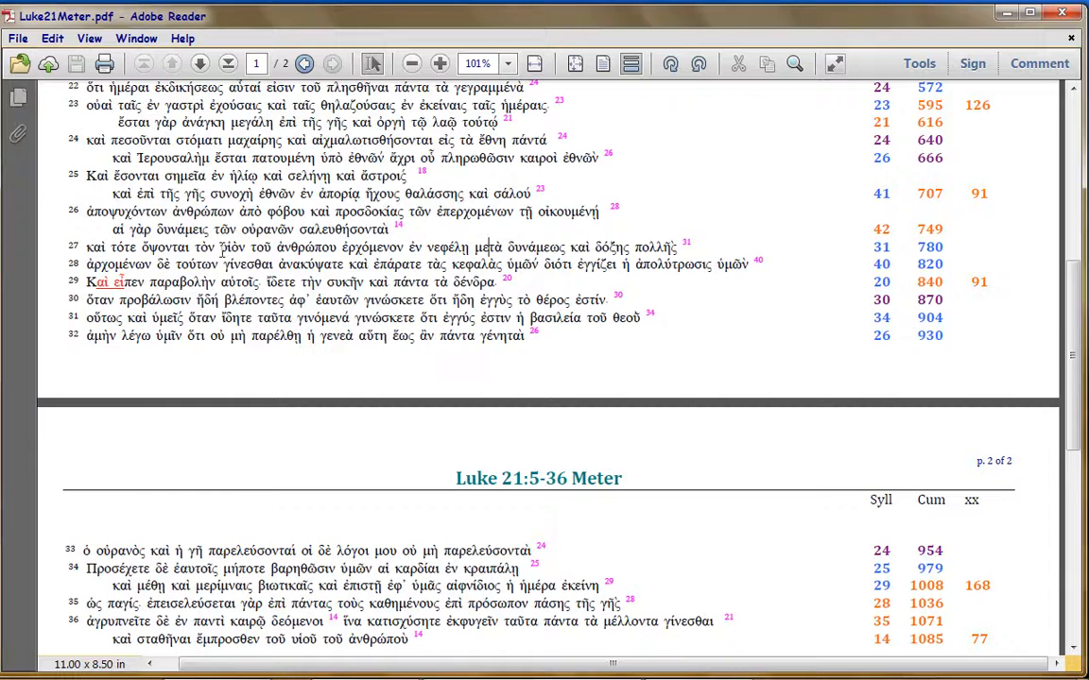
pyautogui.moveTo(193, 246); pyautogui.dragTo(335, 247)
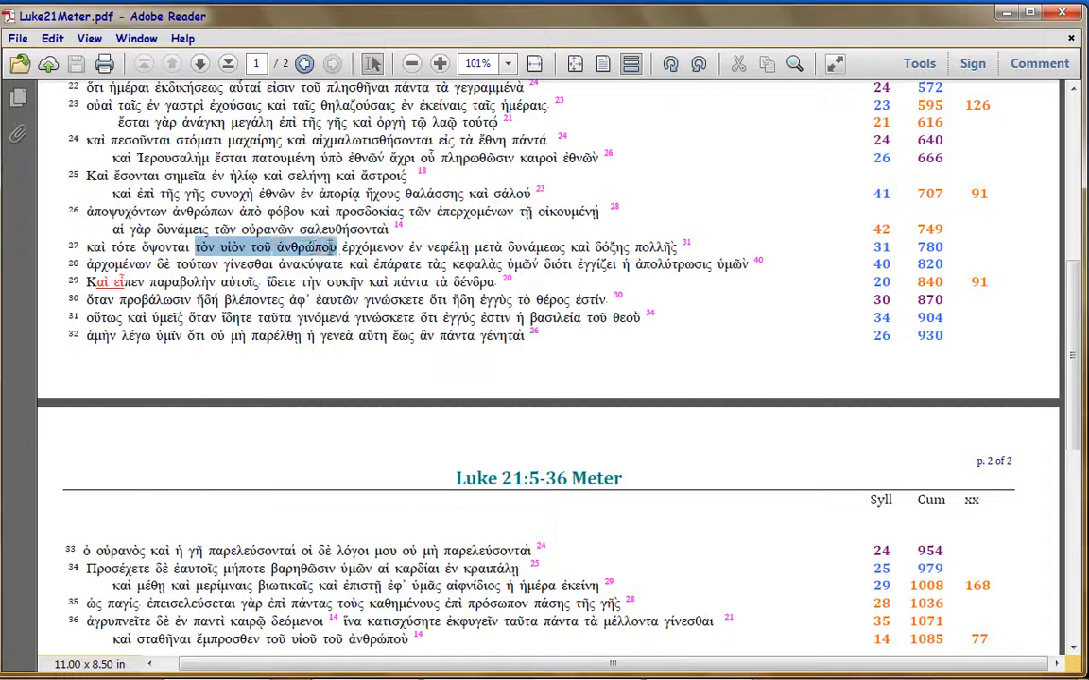